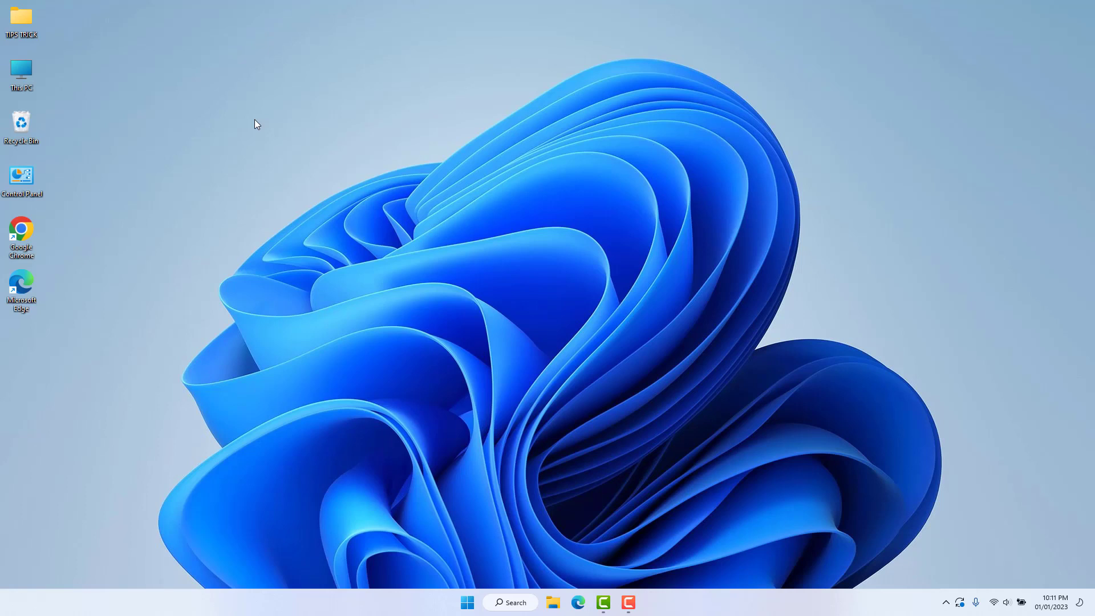
mouse_move(23, 168)
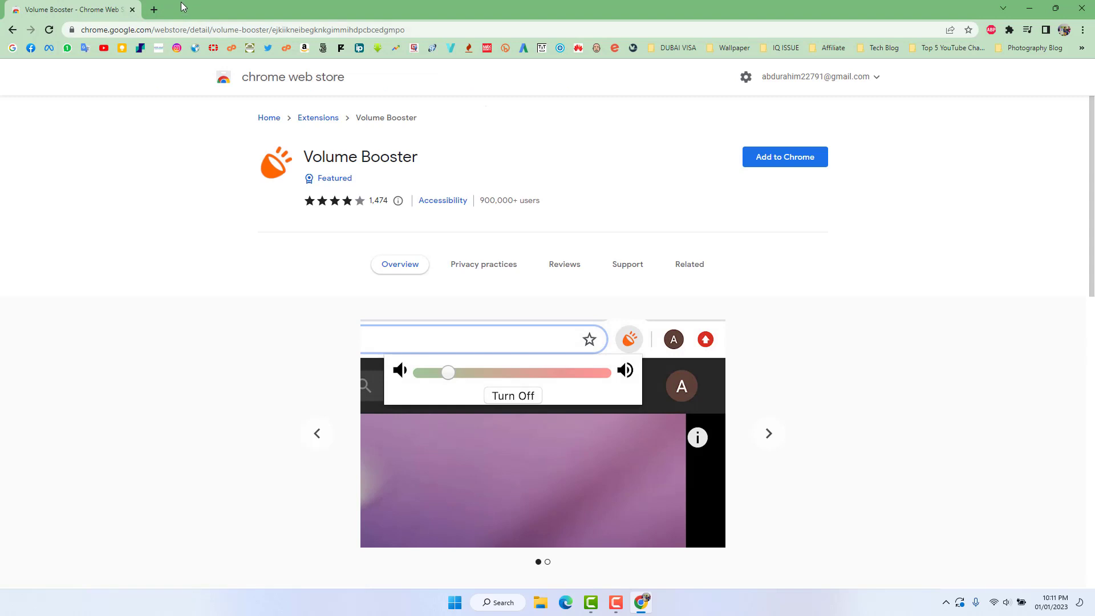
mouse_move(447, 156)
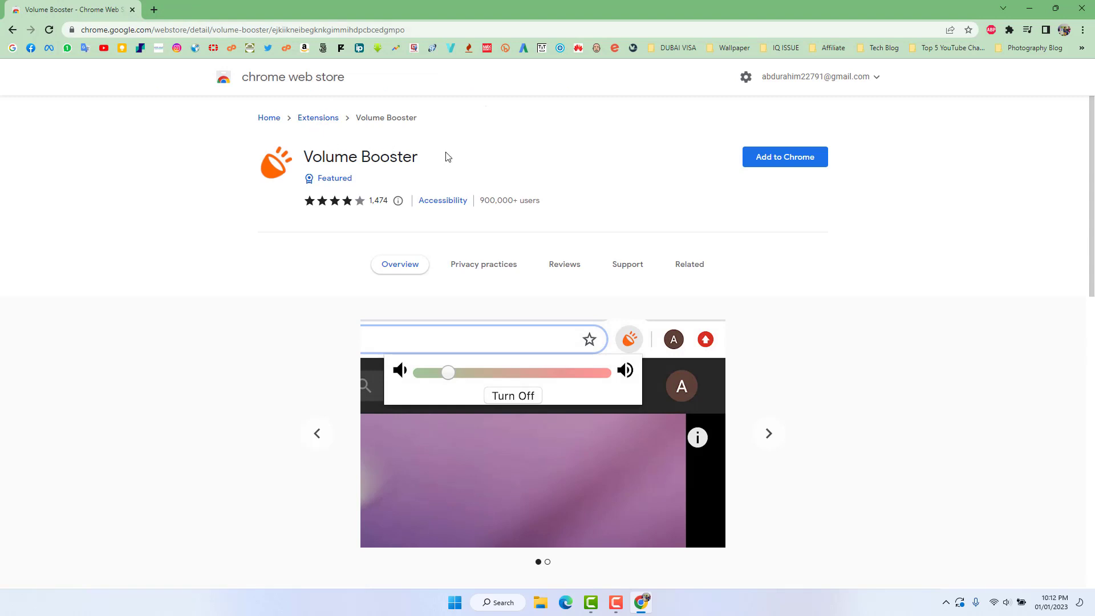
mouse_move(465, 161)
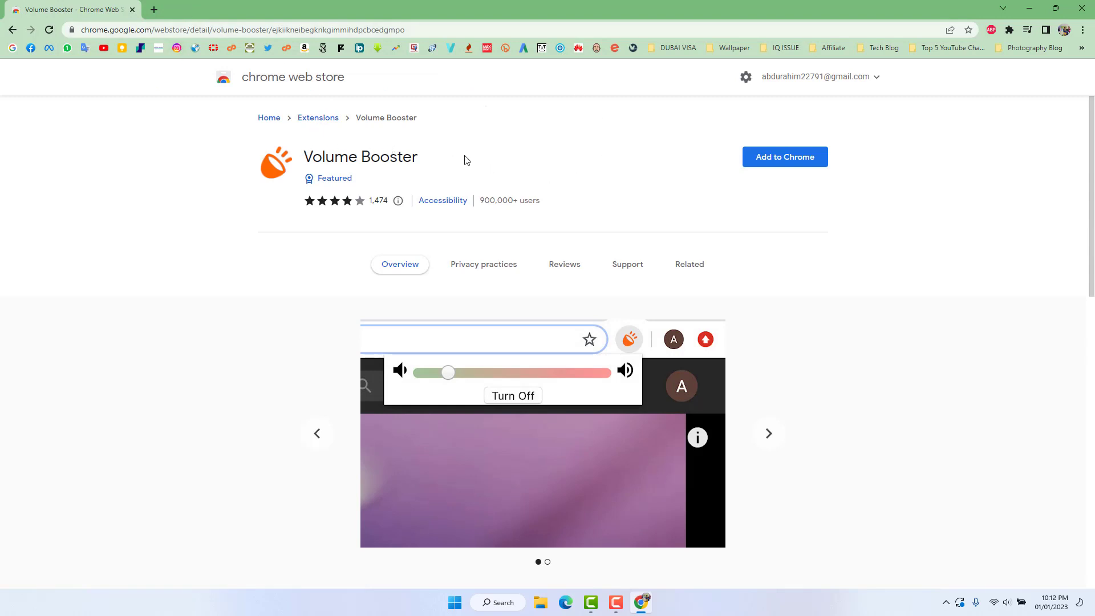
mouse_move(340, 89)
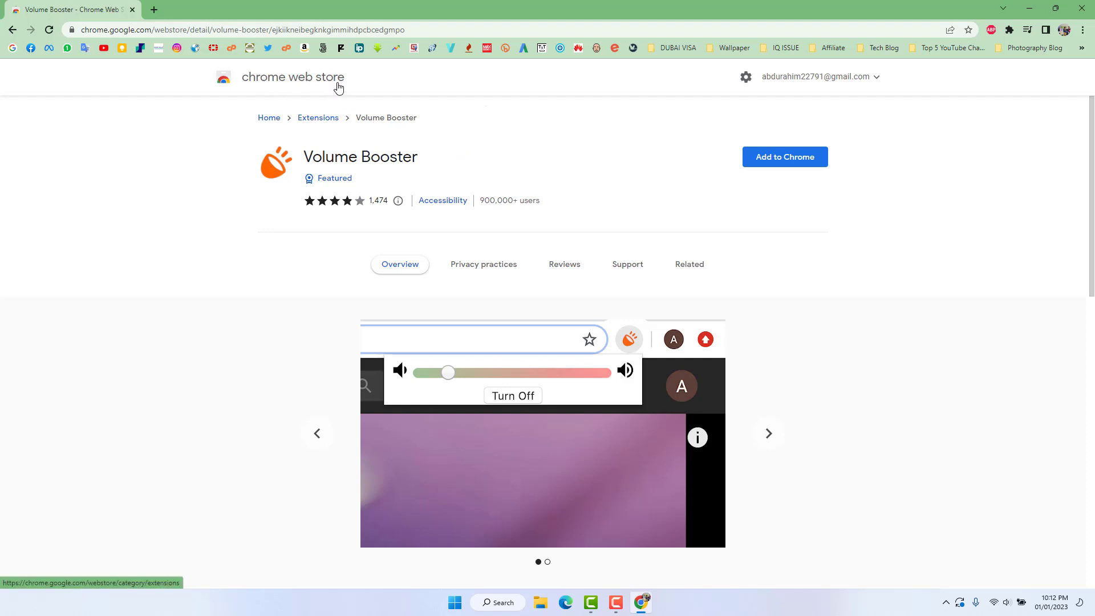
mouse_move(453, 174)
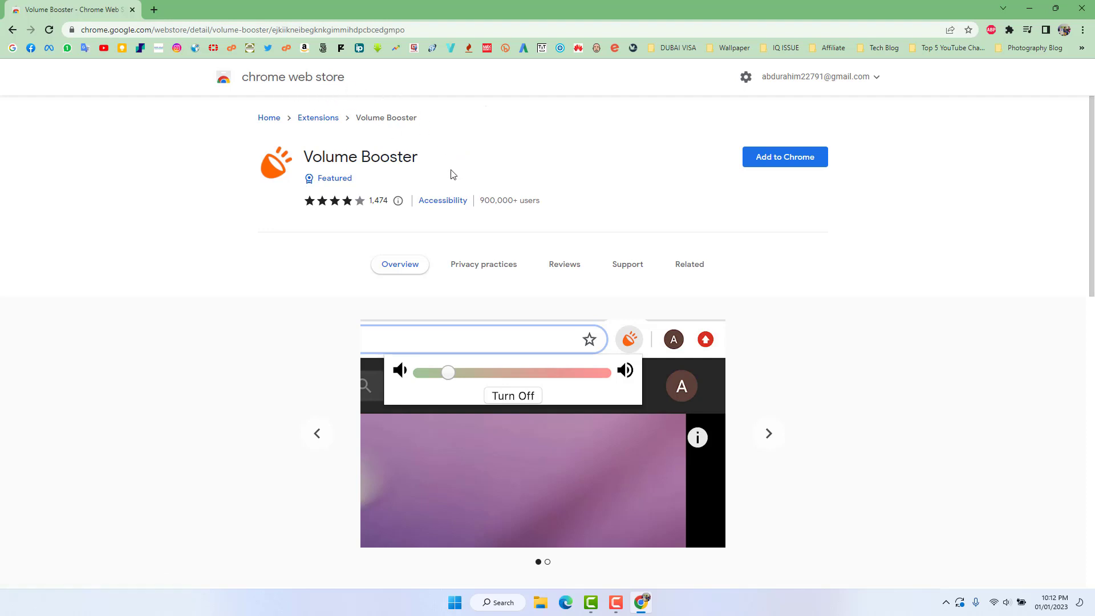
Add Volume Booster to Chrome, confirm Add extension, and close the added notice
click(785, 157)
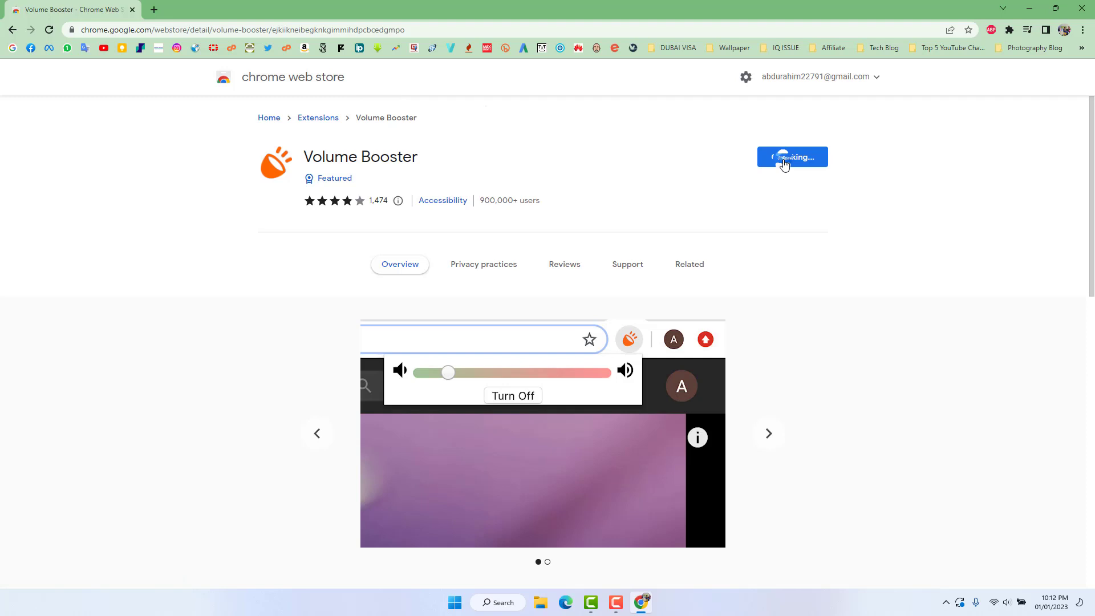
click(793, 157)
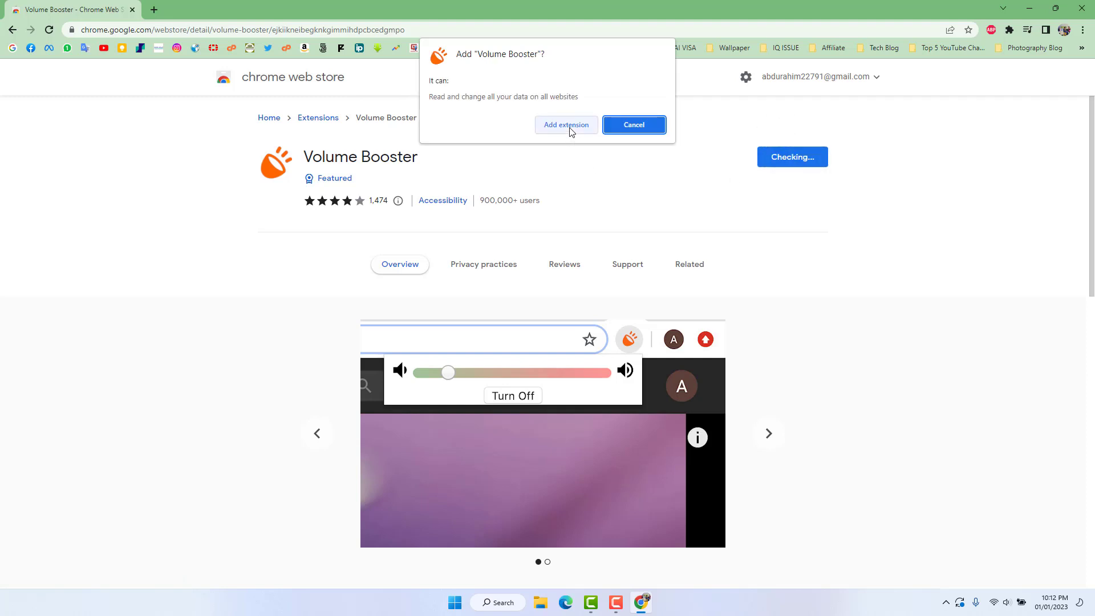
click(566, 125)
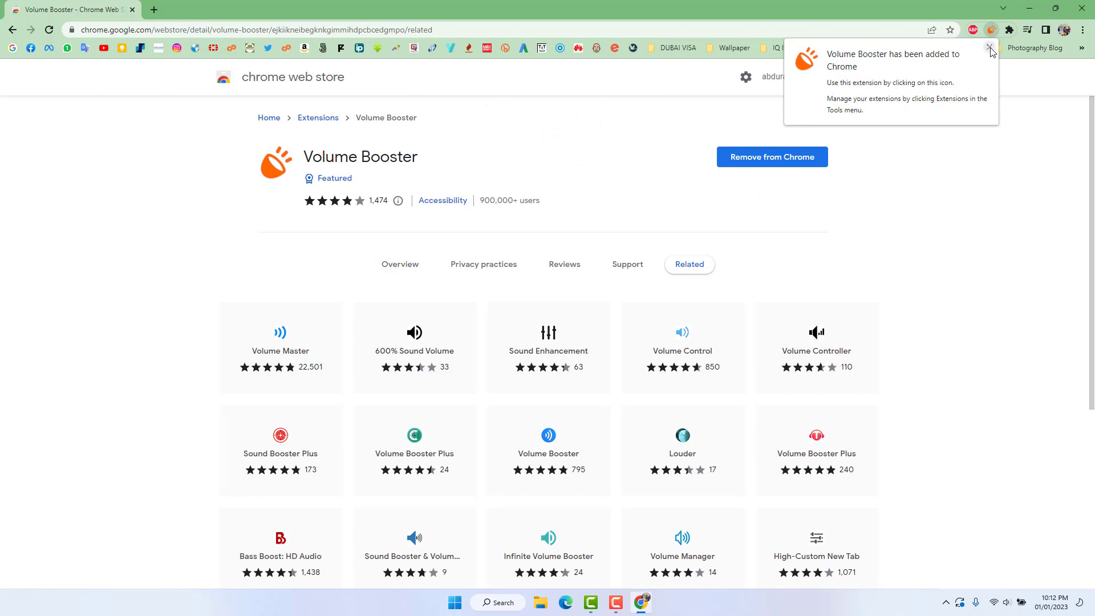
click(990, 47)
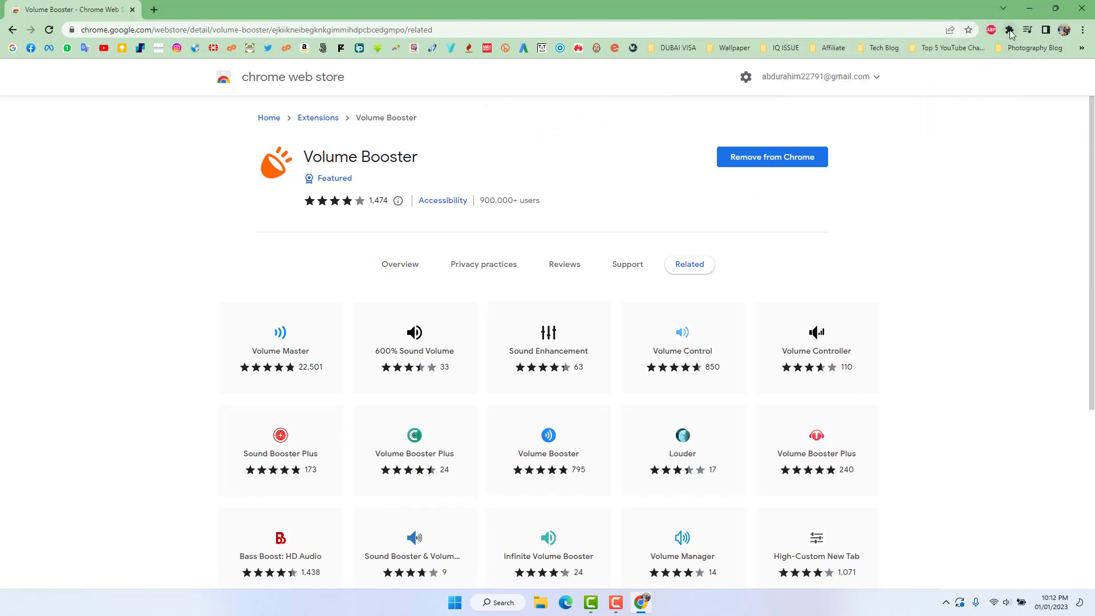
Pin Volume Booster from the Extensions menu to the toolbar
click(1010, 30)
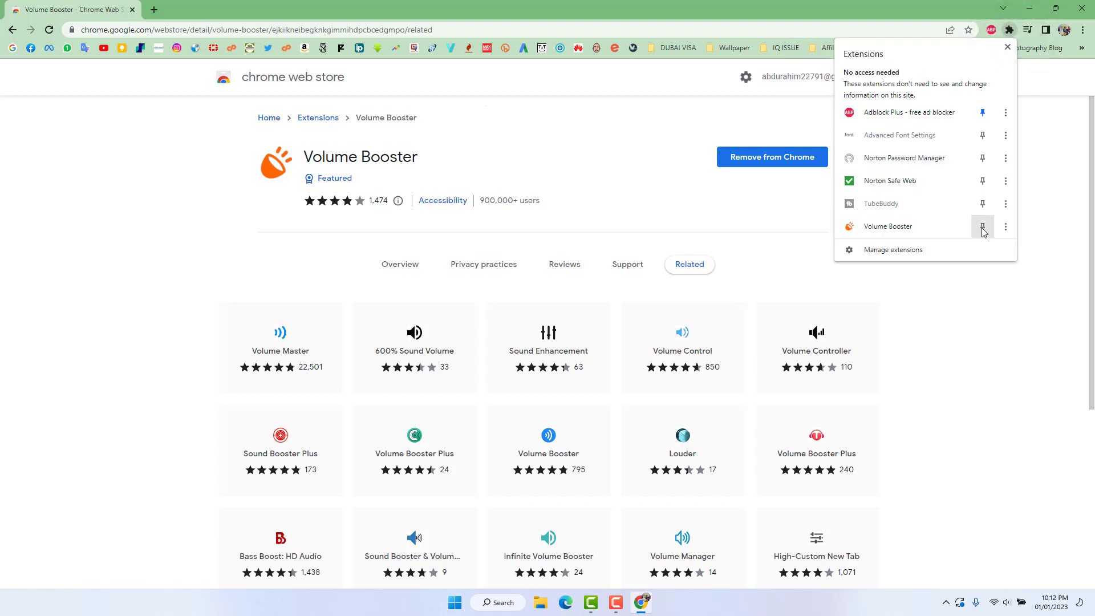
click(983, 226)
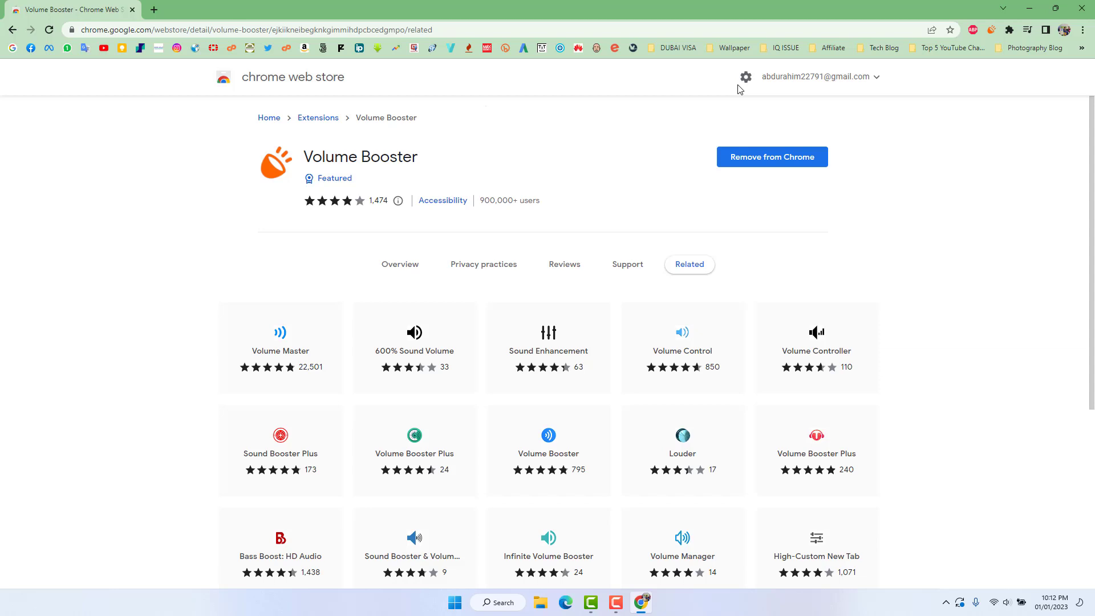
mouse_move(828, 89)
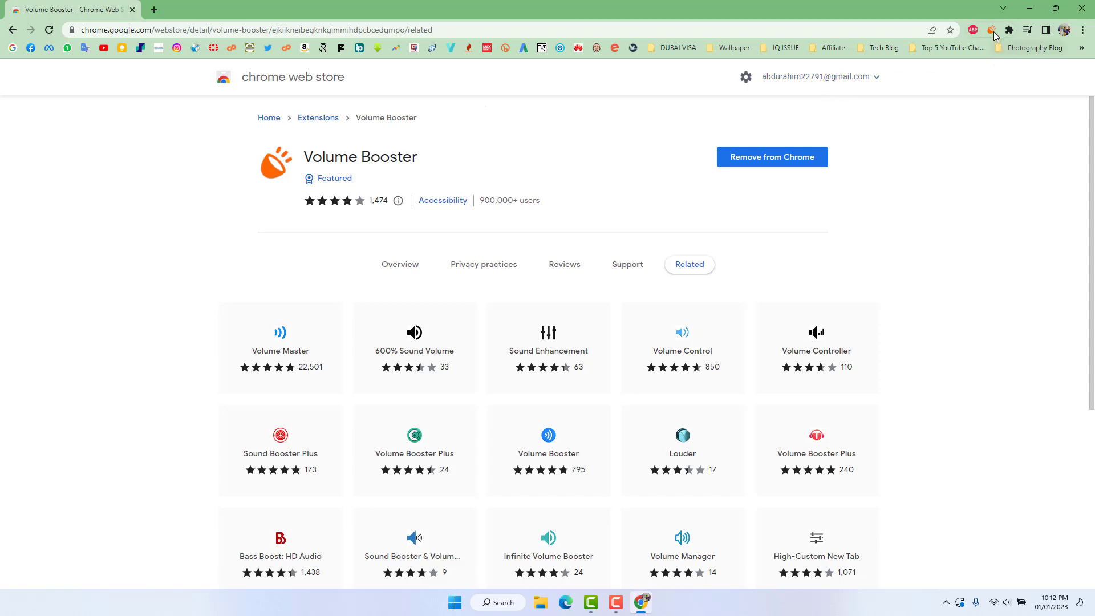
Open the Volume Booster popup and lower its slider from maximum to about two-thirds
click(992, 29)
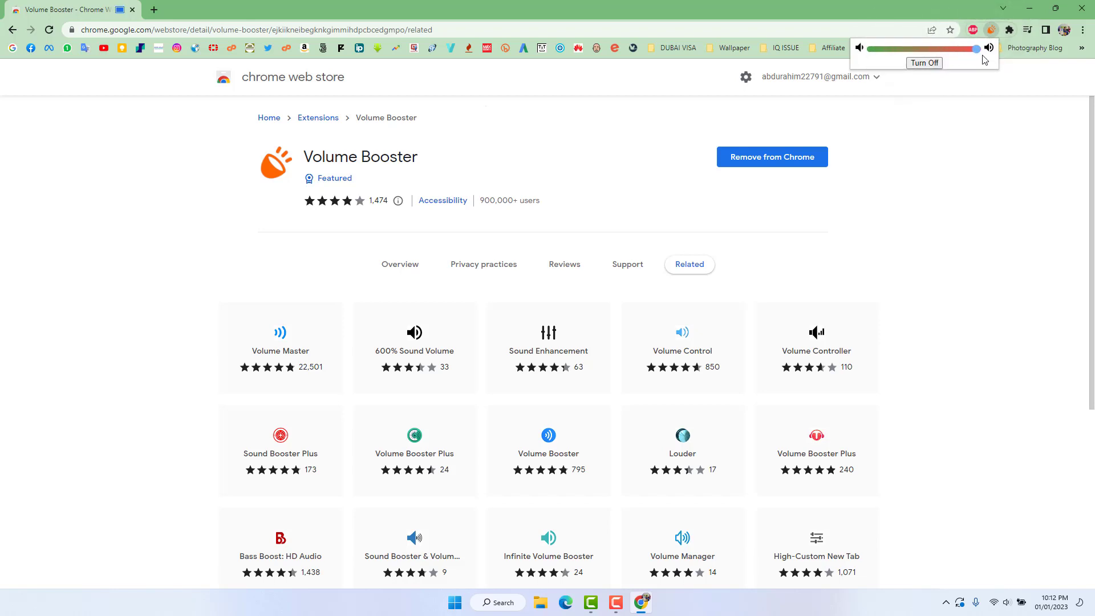
drag(978, 49, 936, 49)
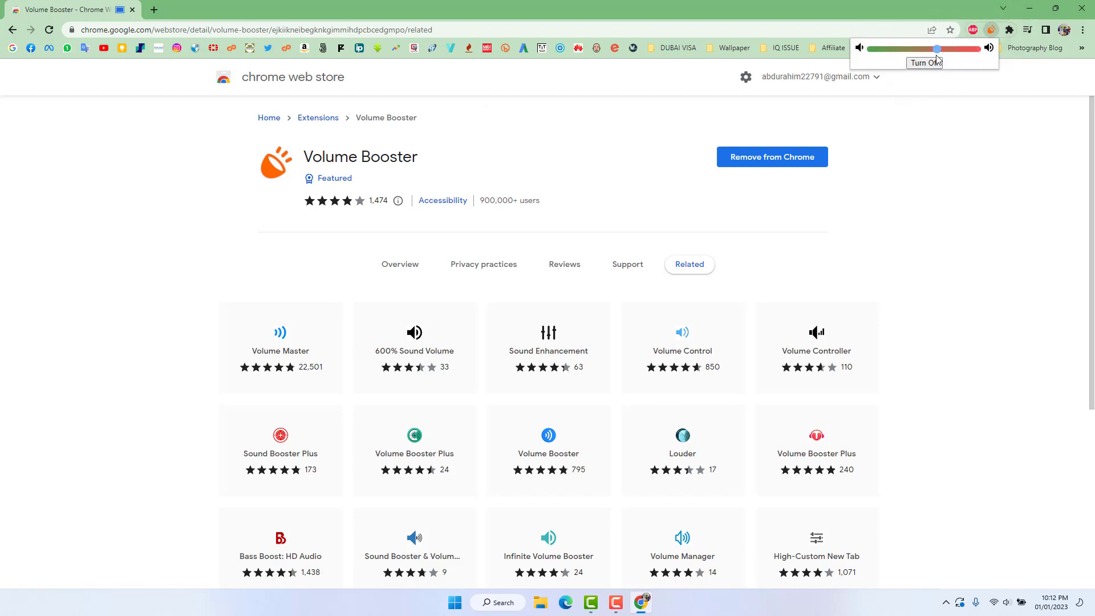